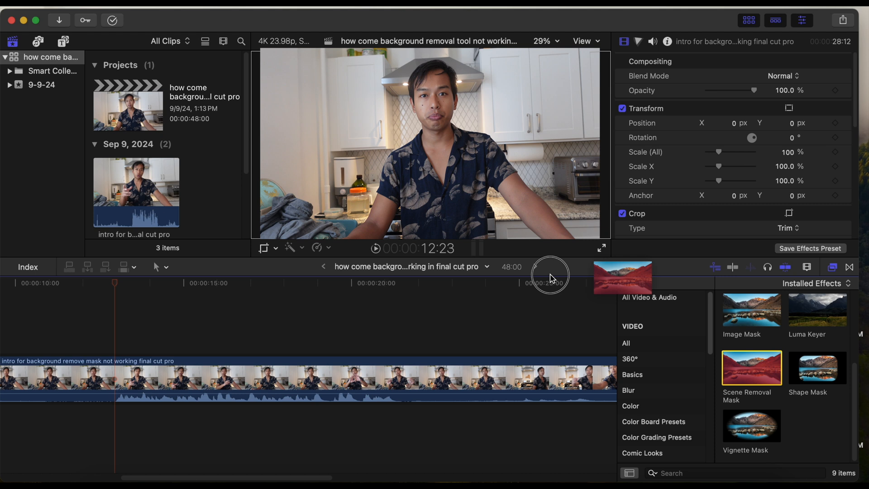
Apply Scene Removal Mask to the intro clip, blacking out its kitchen background
{"action": "double_click", "coordinate": [751, 368]}
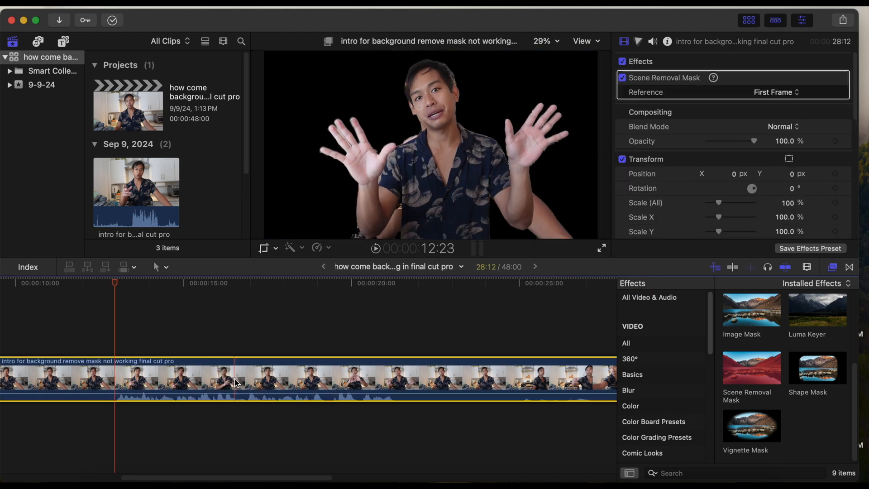
{"action": "left_click", "coordinate": [277, 380]}
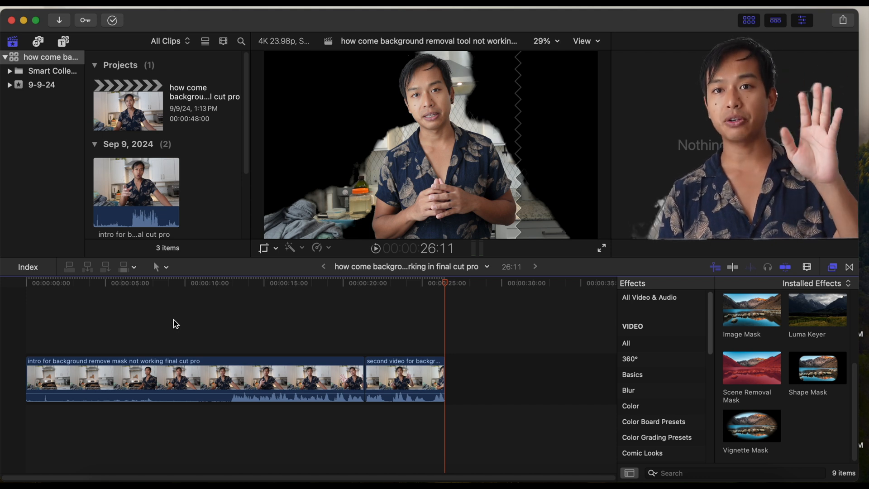
Select the intro clip to add a second, disabled Scene Removal Mask
{"action": "left_click", "coordinate": [219, 379]}
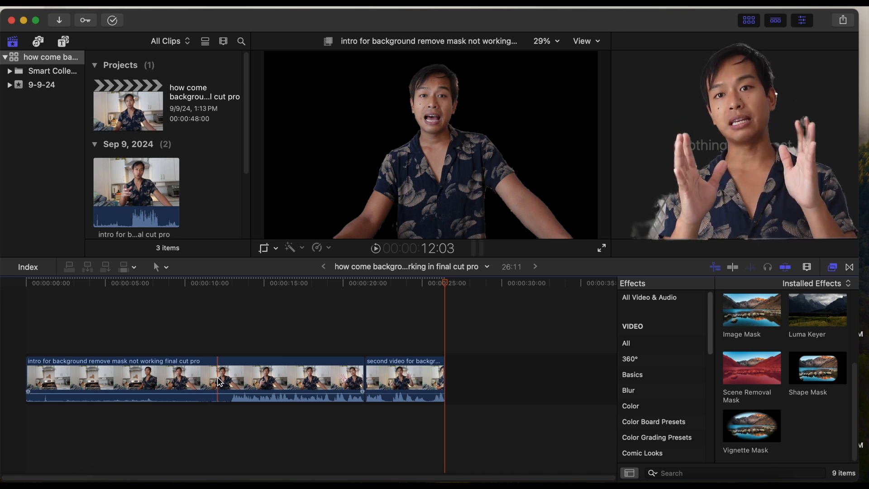
{"action": "left_click", "coordinate": [69, 380]}
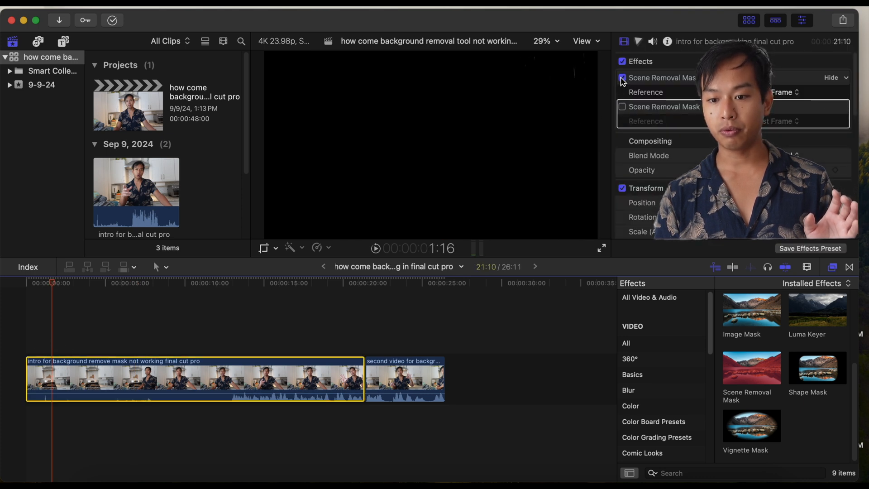
Disable the intro clip's Scene Removal Masks and mask the second video clip
{"action": "left_click", "coordinate": [622, 77]}
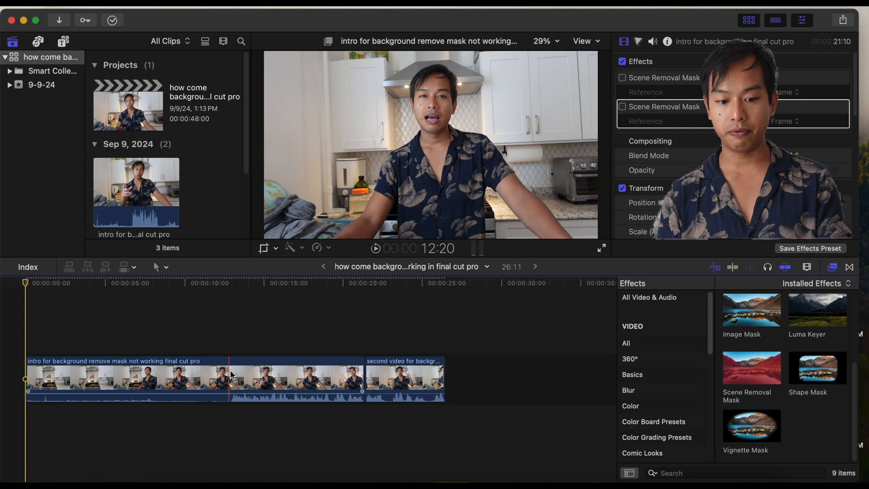
{"action": "left_click", "coordinate": [136, 379]}
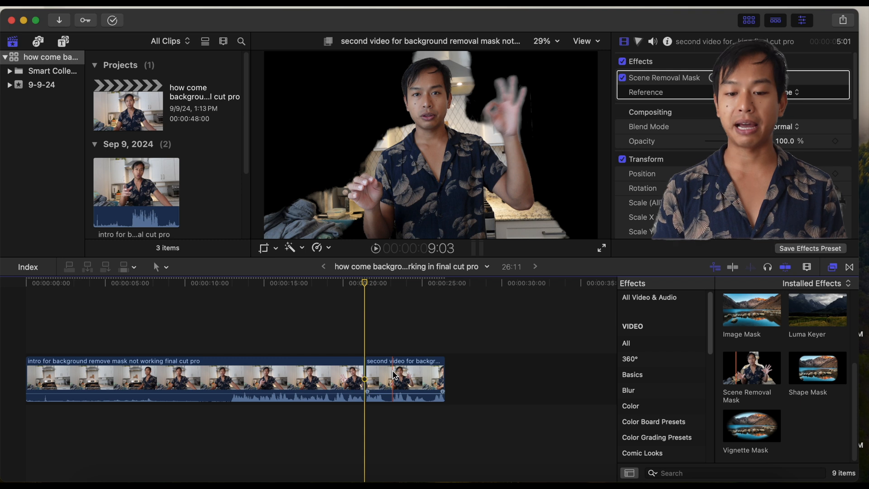
Open the longer subscribe-animation project and enter 1 in the Calculator on top
{"action": "left_click", "coordinate": [227, 378]}
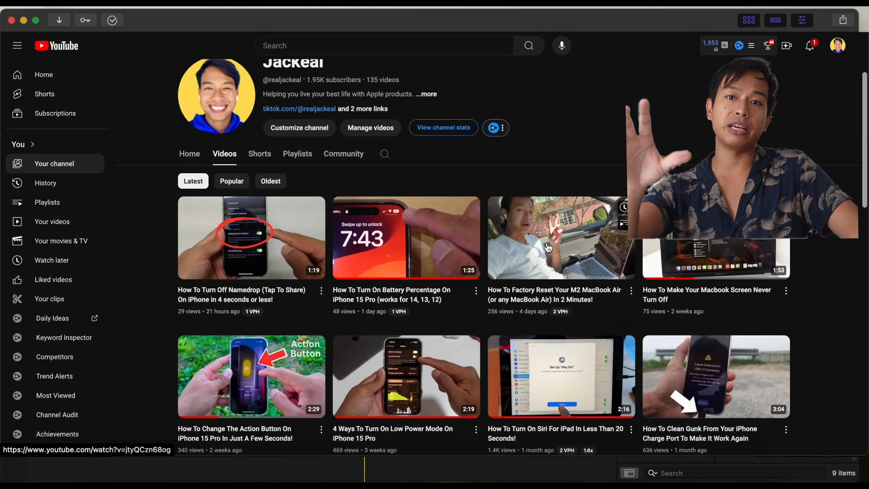
{"action": "scroll", "scroll_direction": "down", "scroll_amount": 3}
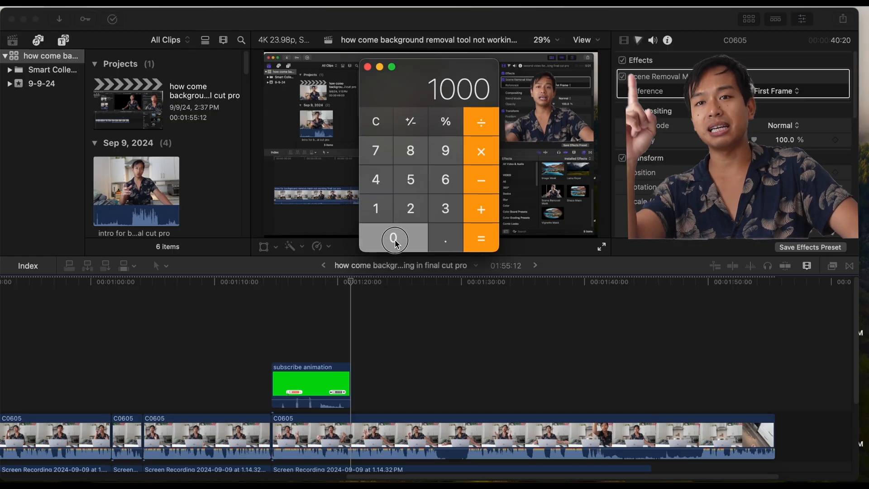
{"action": "left_click", "coordinate": [375, 208]}
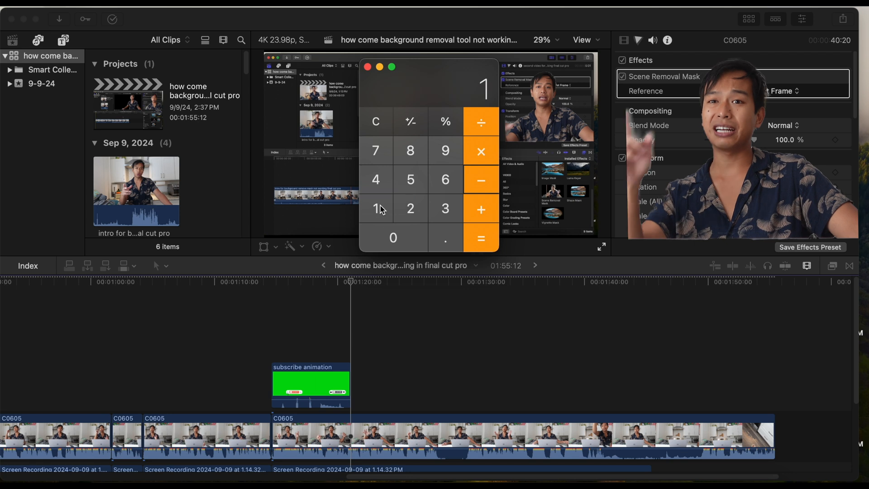